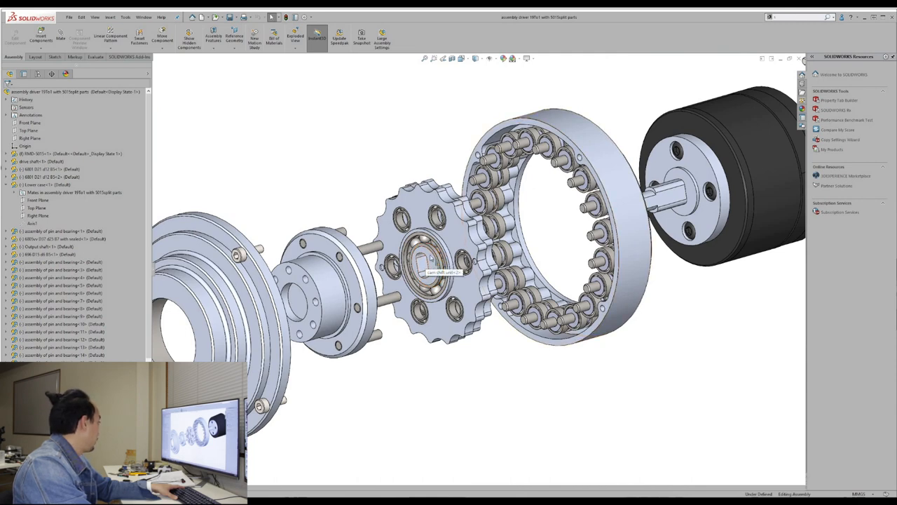
mouse_move(678, 284)
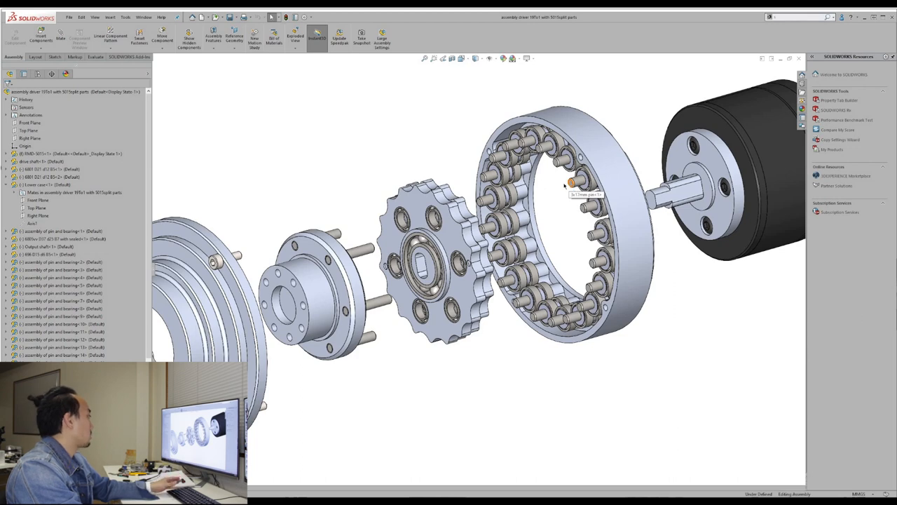
mouse_move(550, 237)
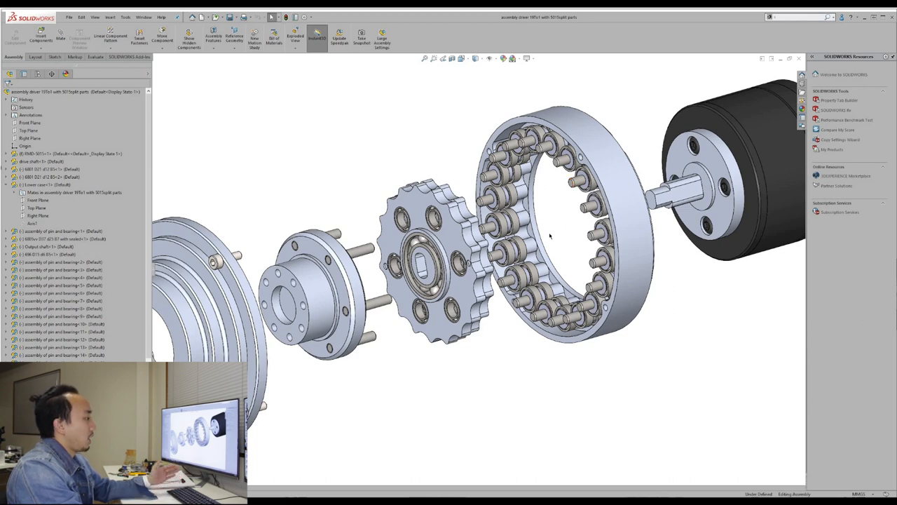
mouse_move(617, 363)
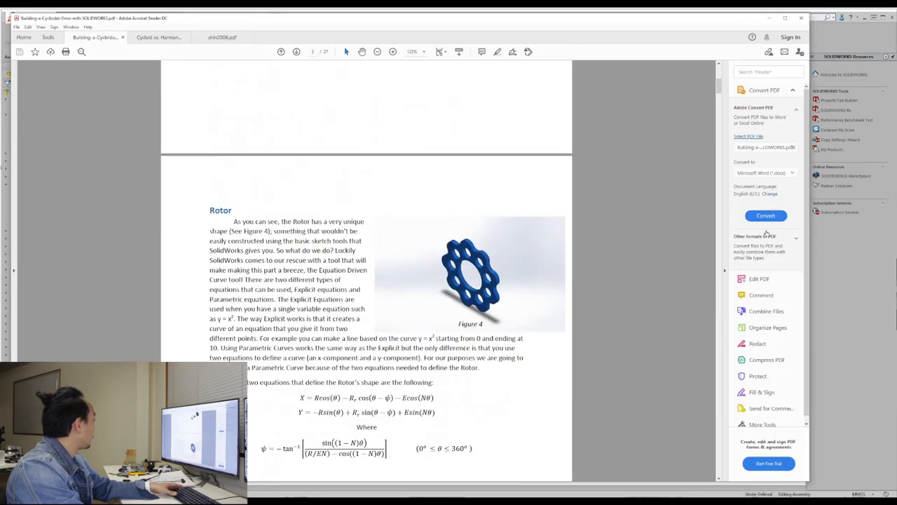
- Scroll the cycloidal drive tutorial PDF through the Rotor section and back to page 1
scroll(down, 3)
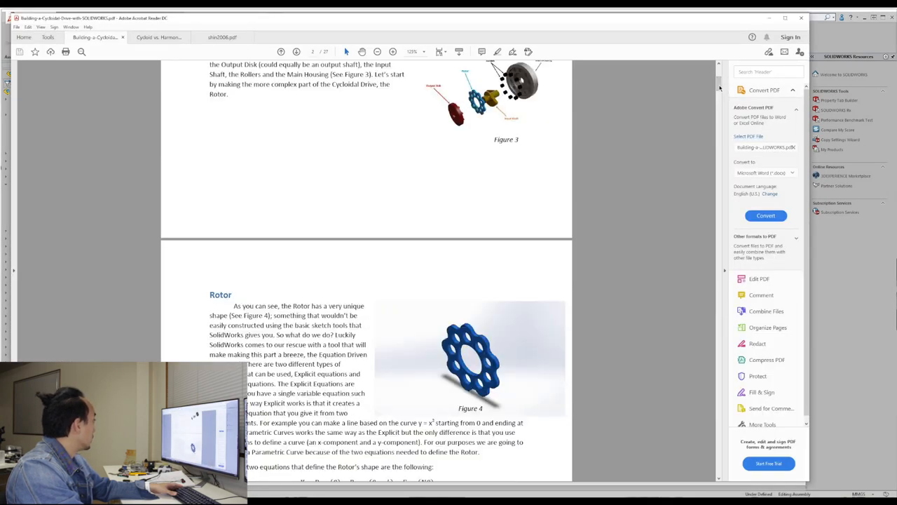
scroll(up, 3)
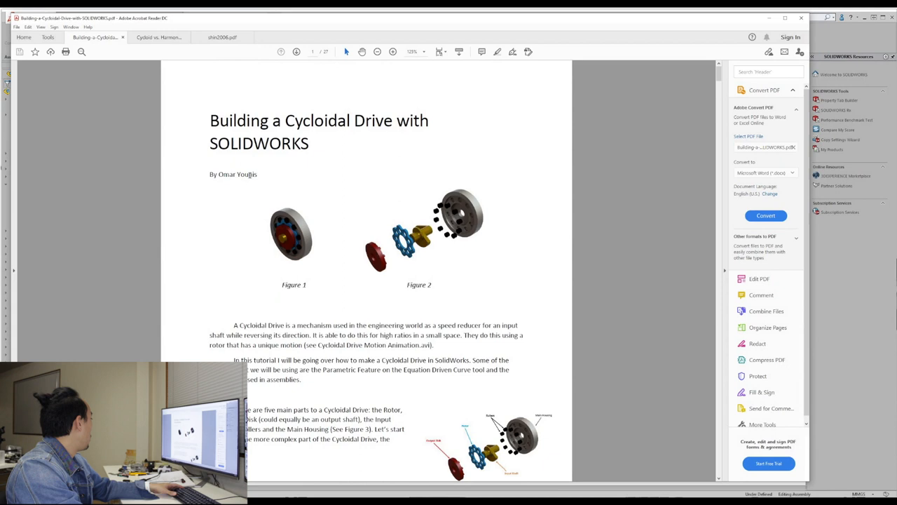
mouse_move(371, 195)
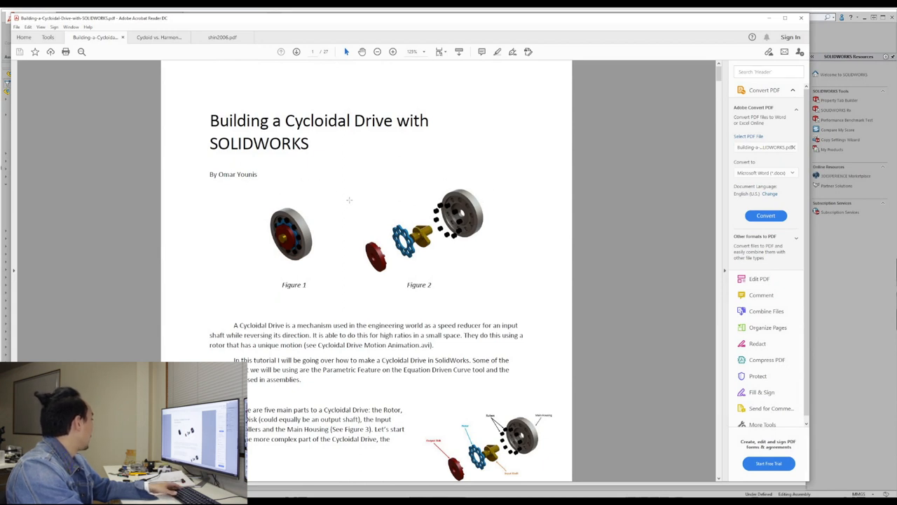
scroll(down, 3)
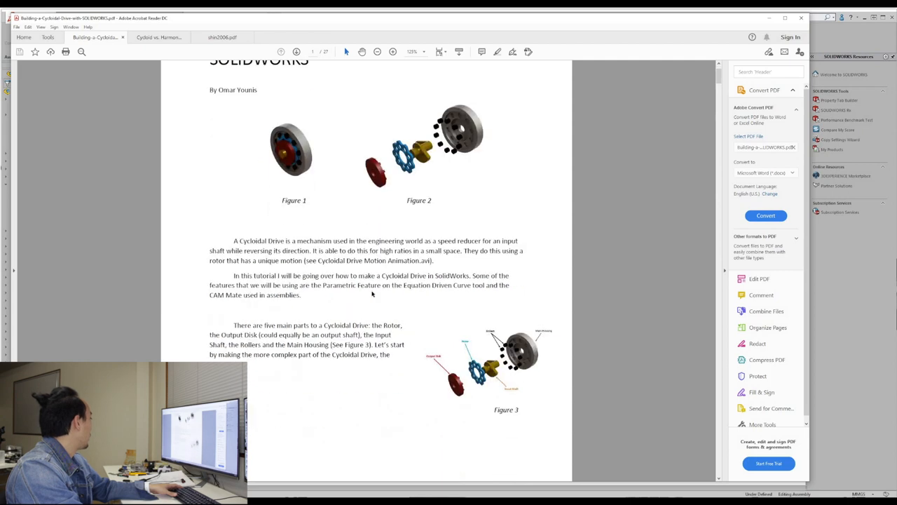
scroll(down, 3)
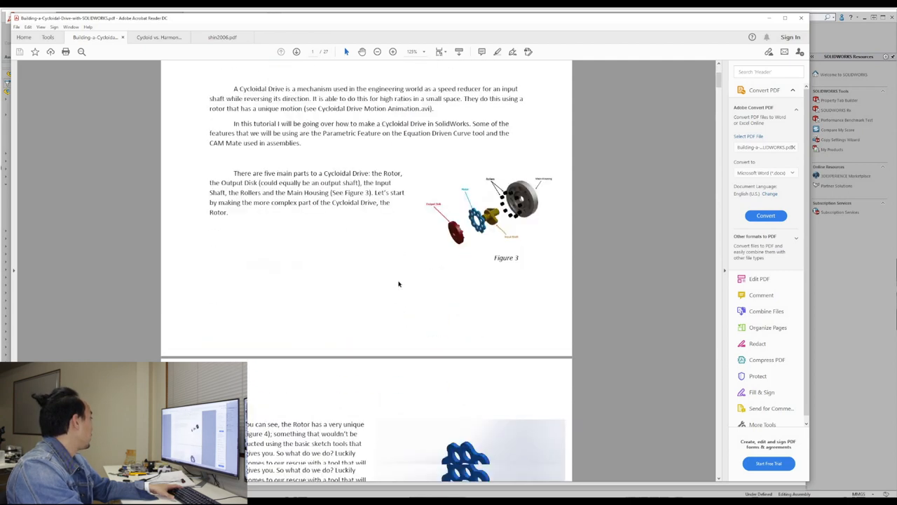
scroll(down, 3)
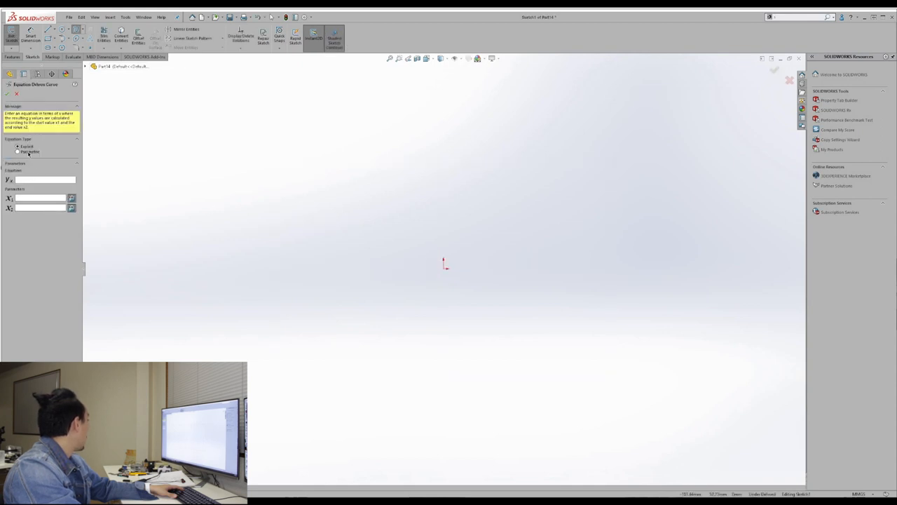
- Set the Equation Driven Curve type to Parametric
click(18, 147)
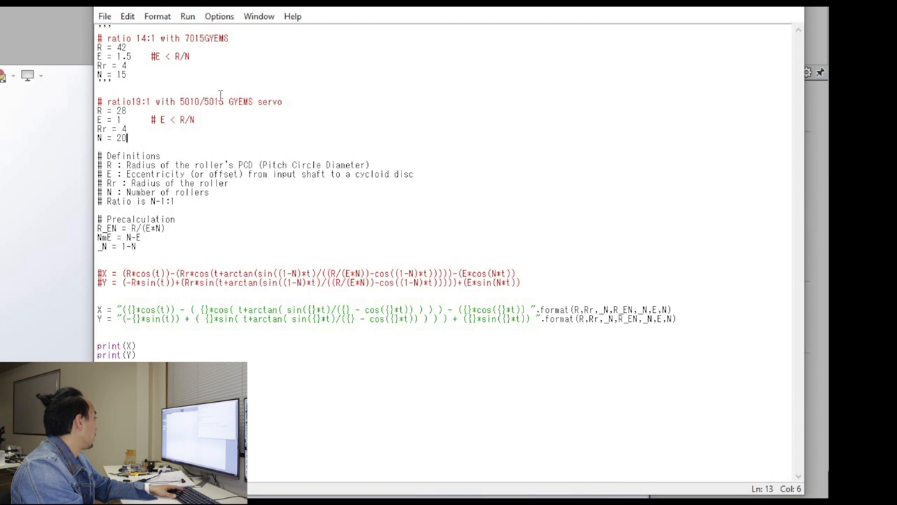
mouse_move(268, 119)
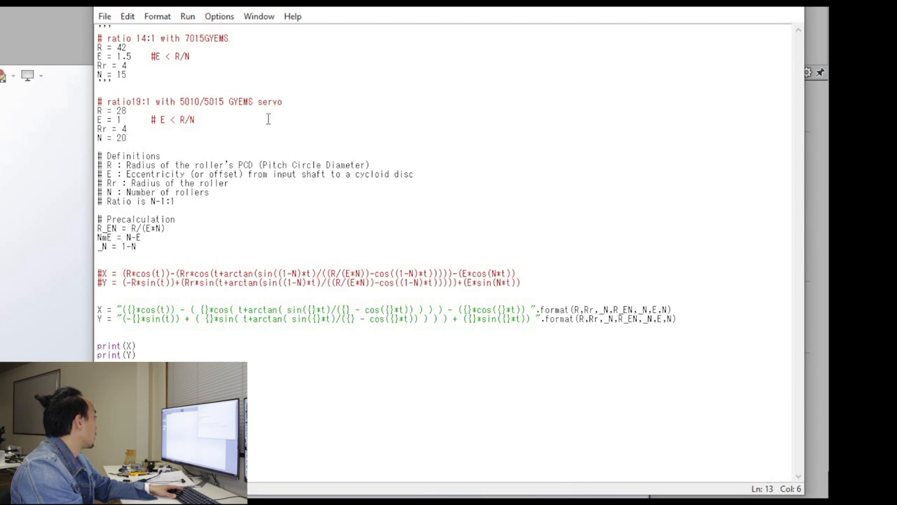
- Review the script's parameters (R 28, E 1, Rr 4, N 20) and X/Y format strings
click(136, 137)
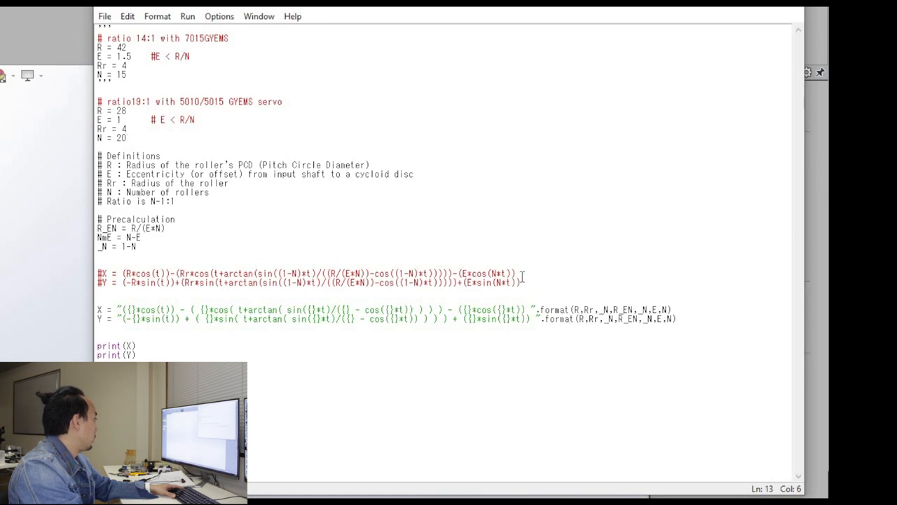
- Run the cycloid script with Run Module to print the X and Y equations
drag(147, 273, 515, 273)
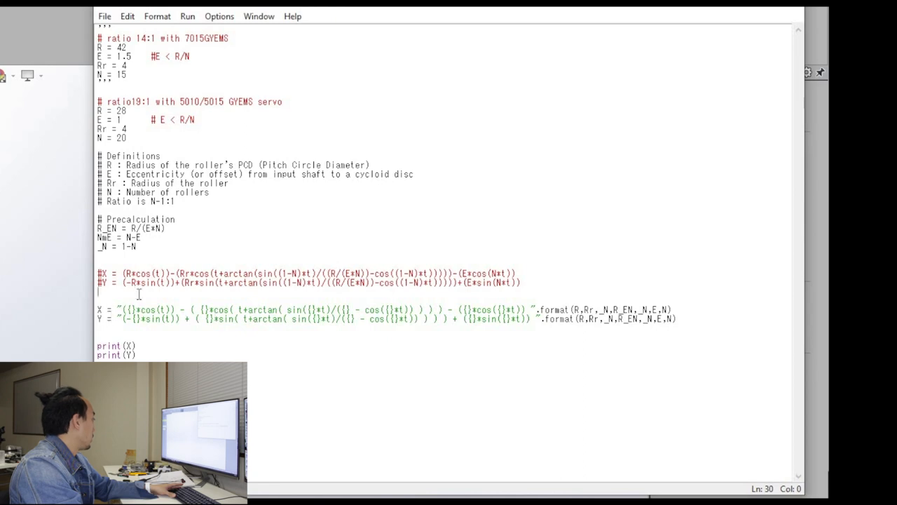
click(187, 16)
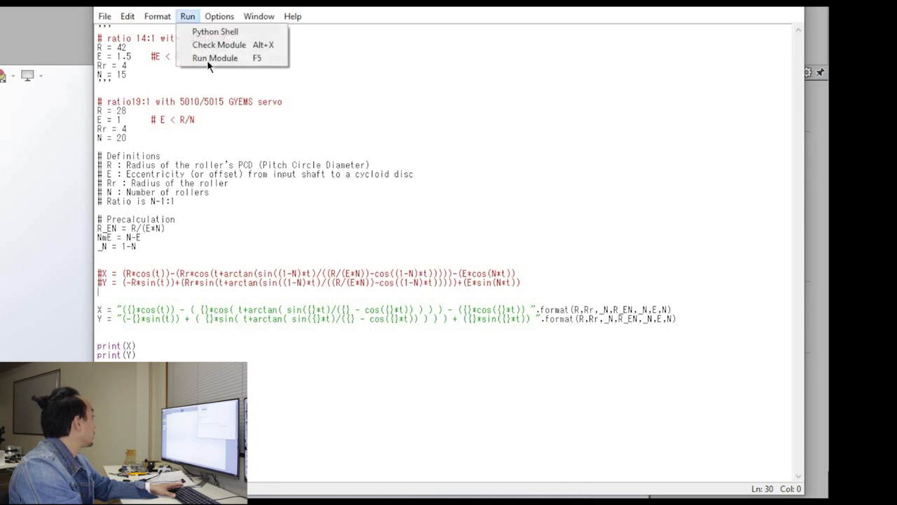
click(215, 58)
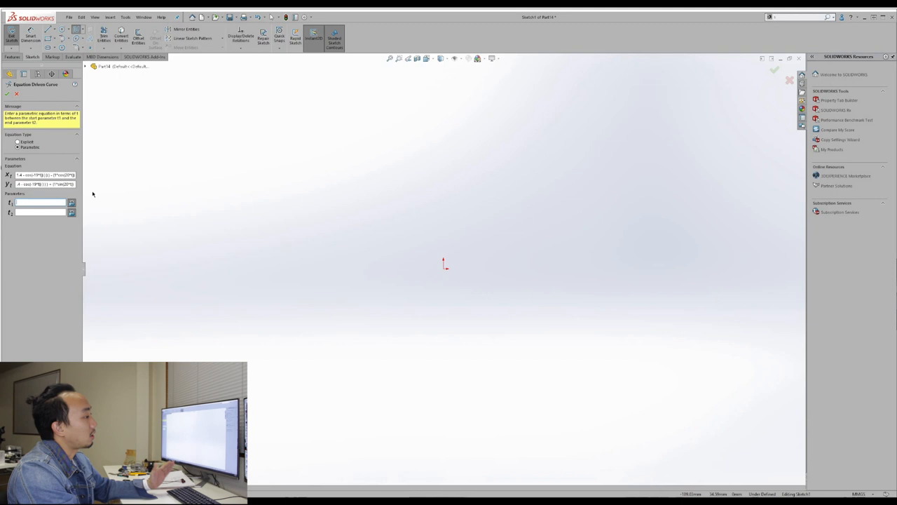
mouse_move(97, 188)
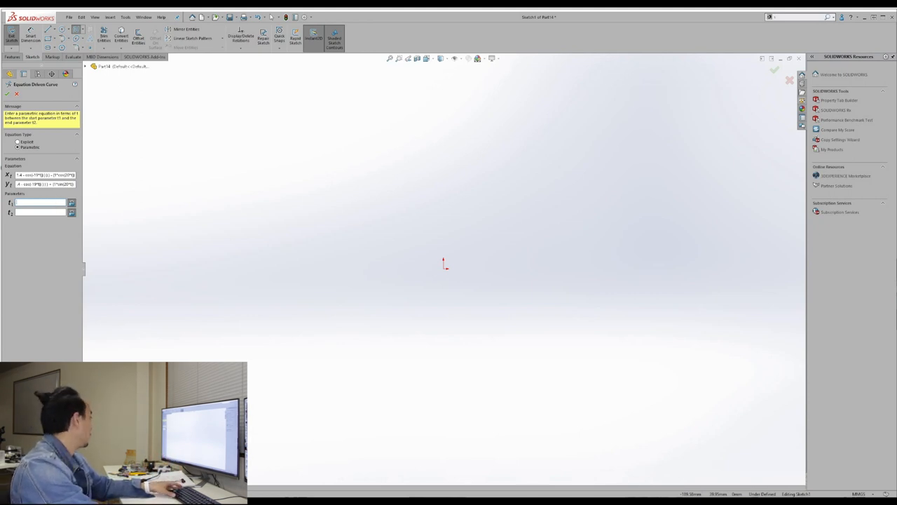
- Set the curve parameters t1 = 0 and t2 = pi and accept the half cycloid
text(0)
click(41, 211)
text(pi)
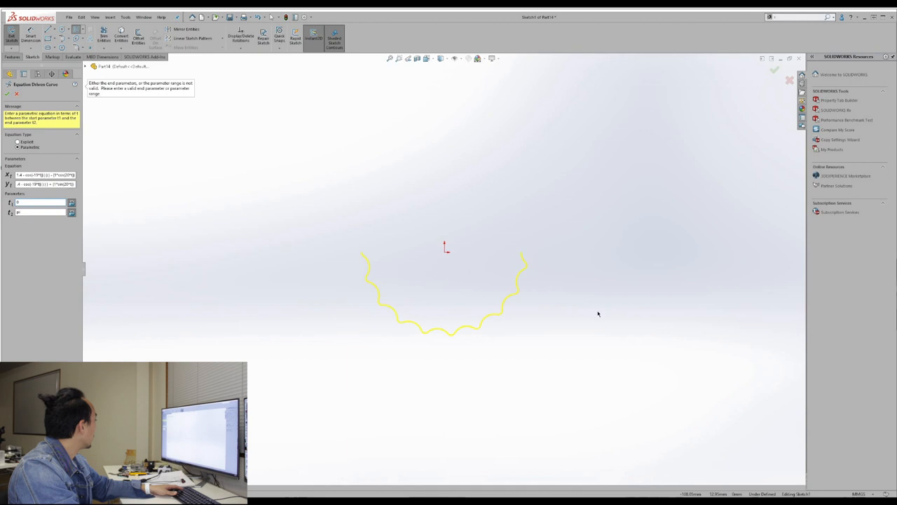
mouse_move(572, 227)
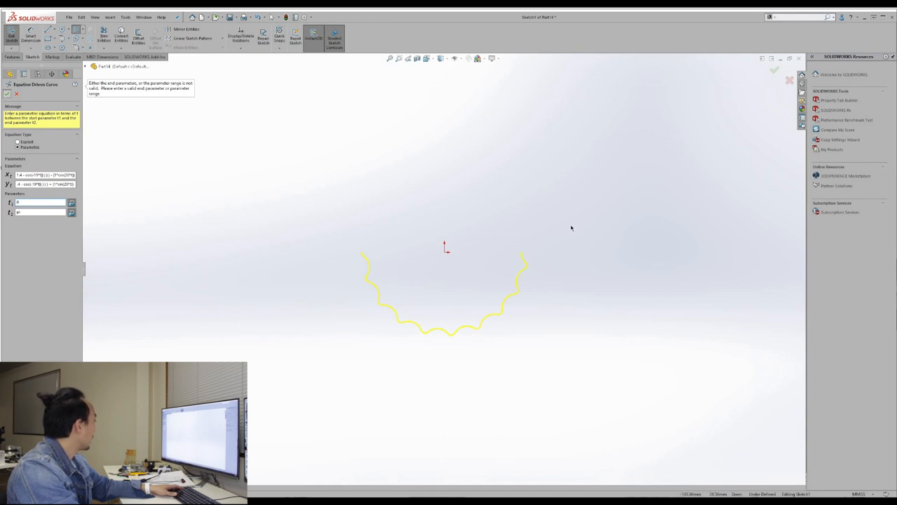
click(7, 93)
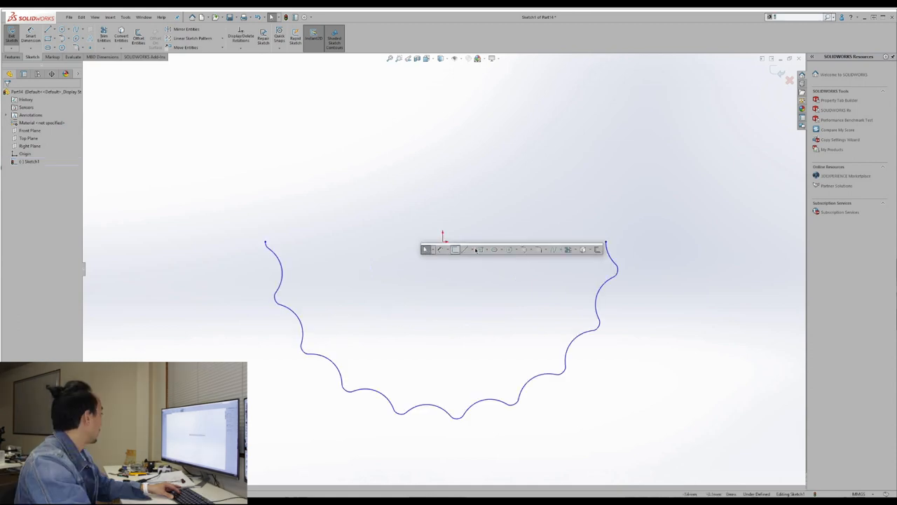
- Mirror the half cycloid about the endpoint centerline, dismissing the warning, and accept
click(464, 249)
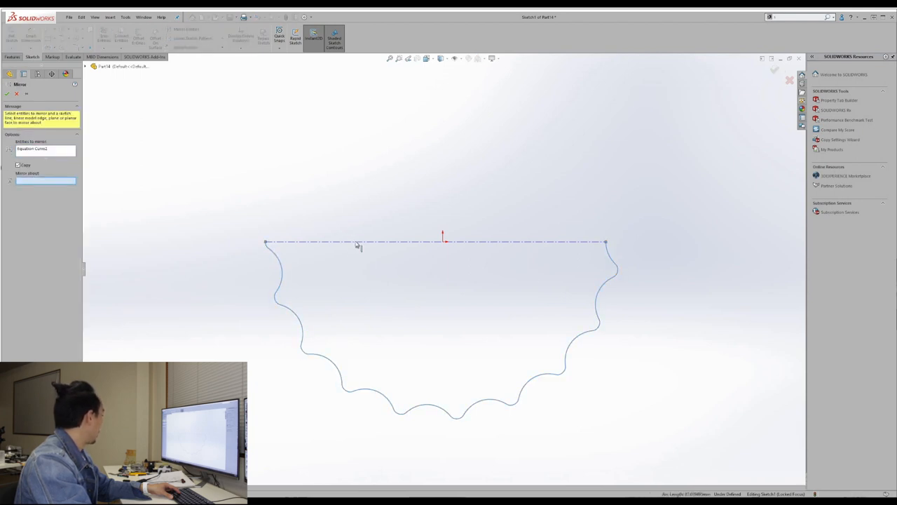
click(421, 242)
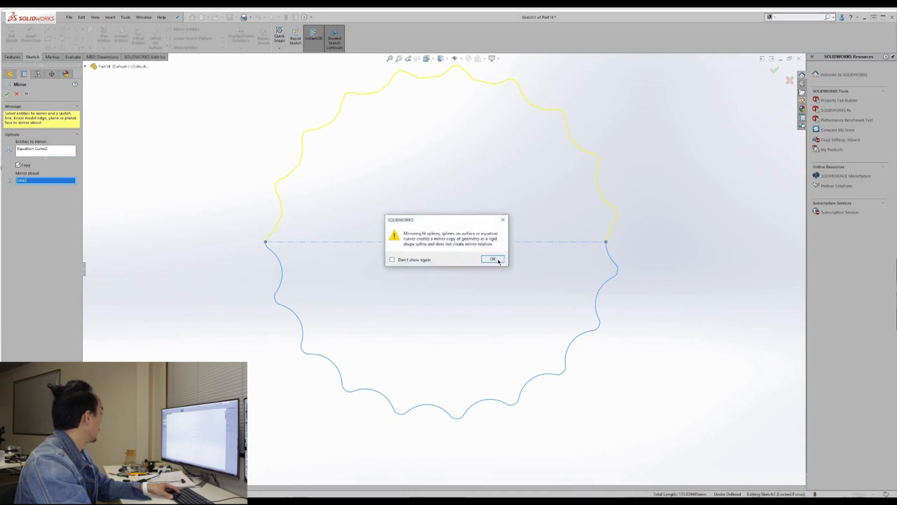
click(492, 259)
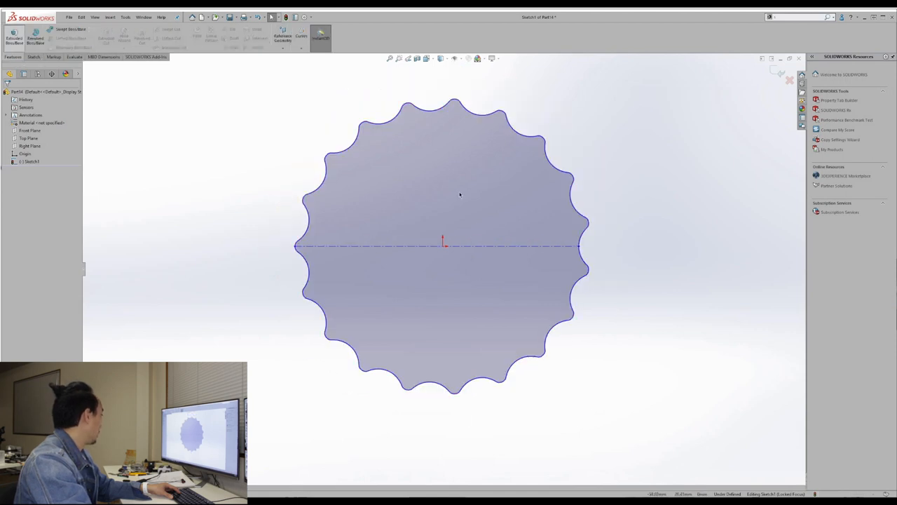
click(14, 36)
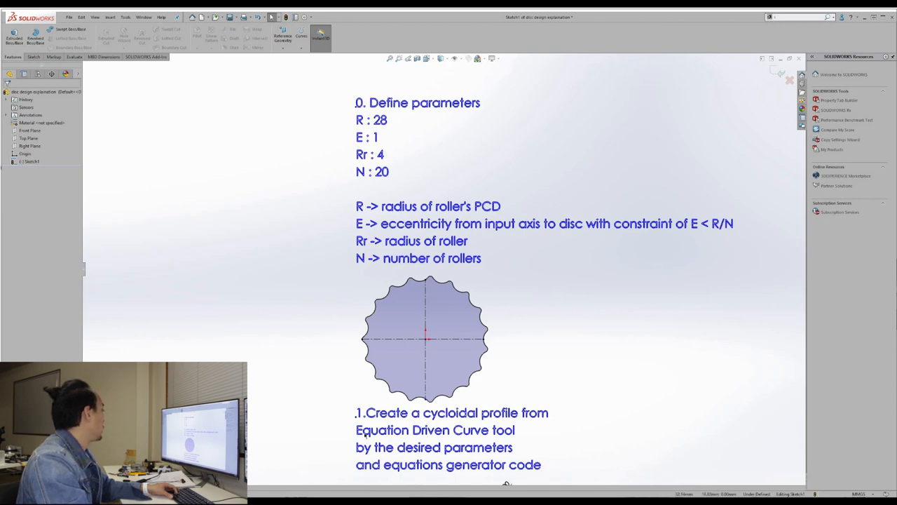
mouse_move(360, 363)
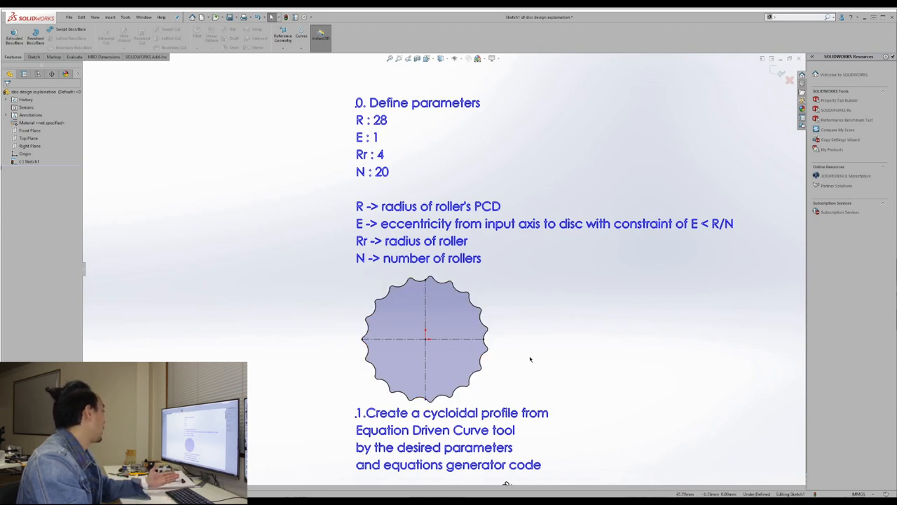
mouse_move(515, 319)
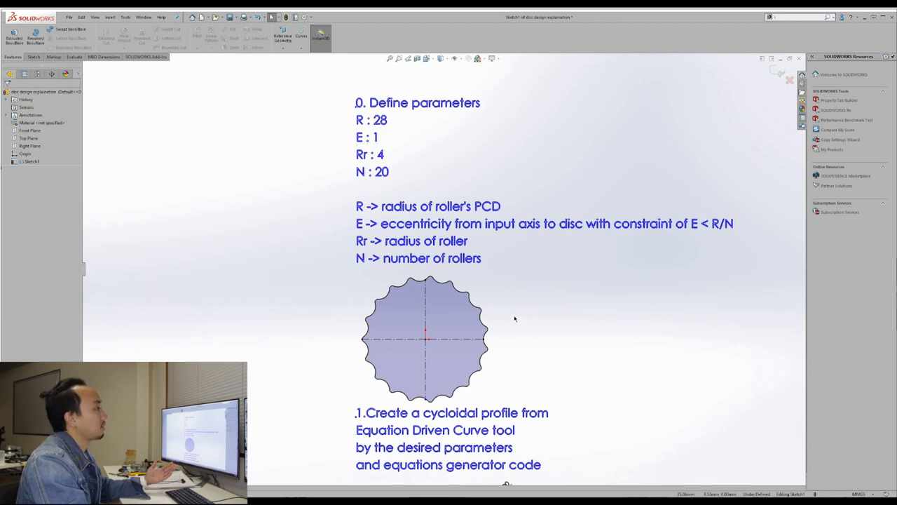
mouse_move(518, 314)
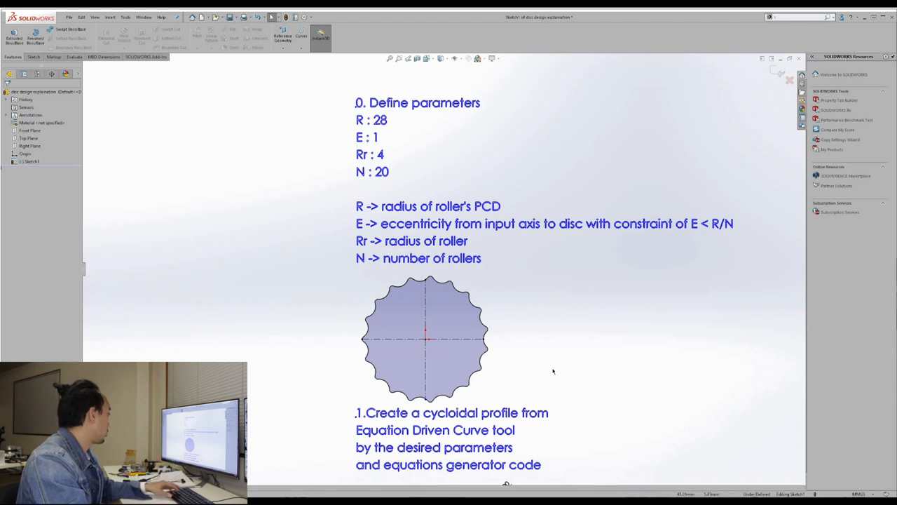
mouse_move(595, 389)
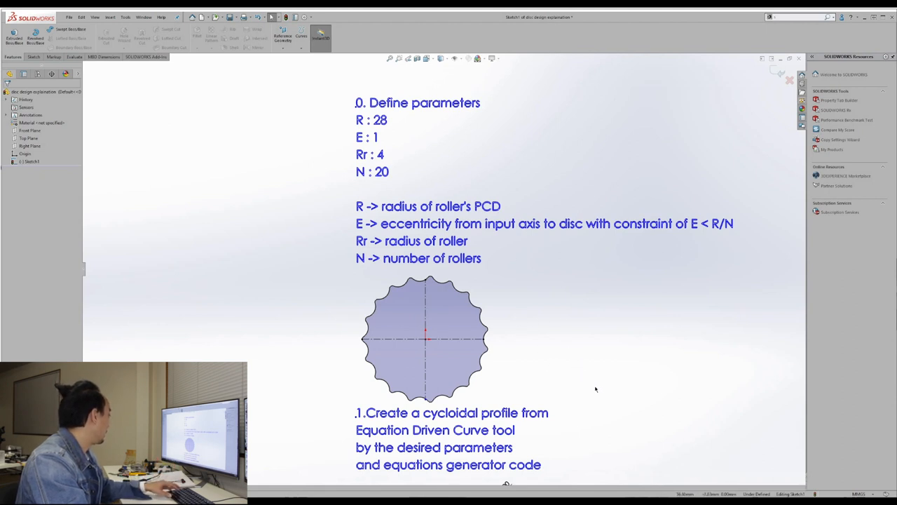
scroll(down, 3)
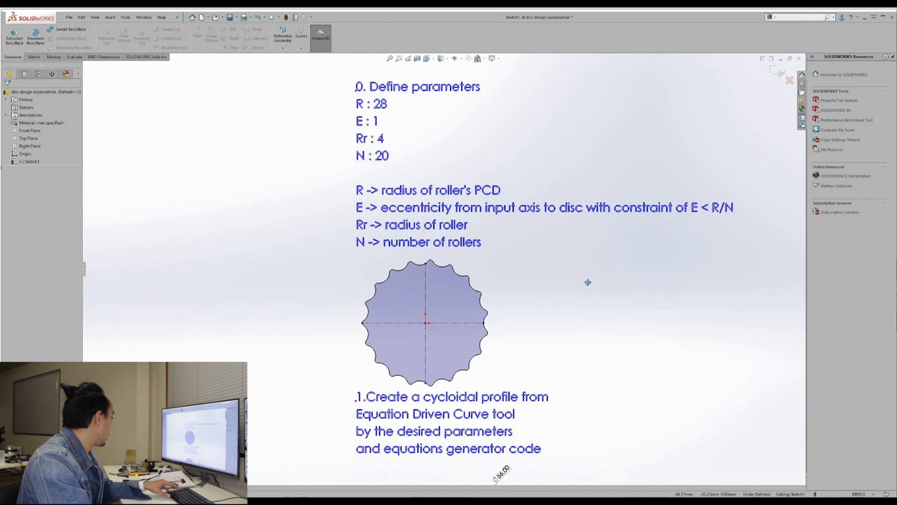
- Scroll the explanation sketch to the Ø56 roller's PCD circle with 1.00 eccentric offset
scroll(down, 3)
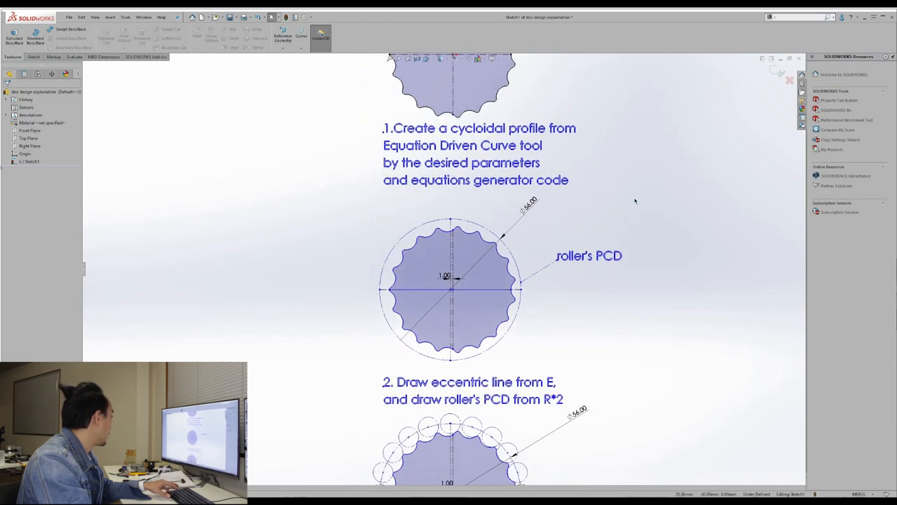
scroll(down, 3)
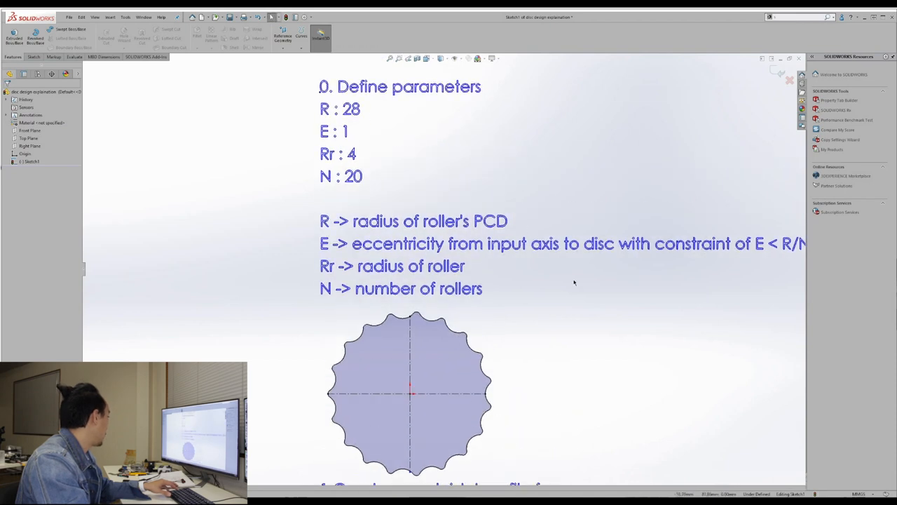
scroll(down, 3)
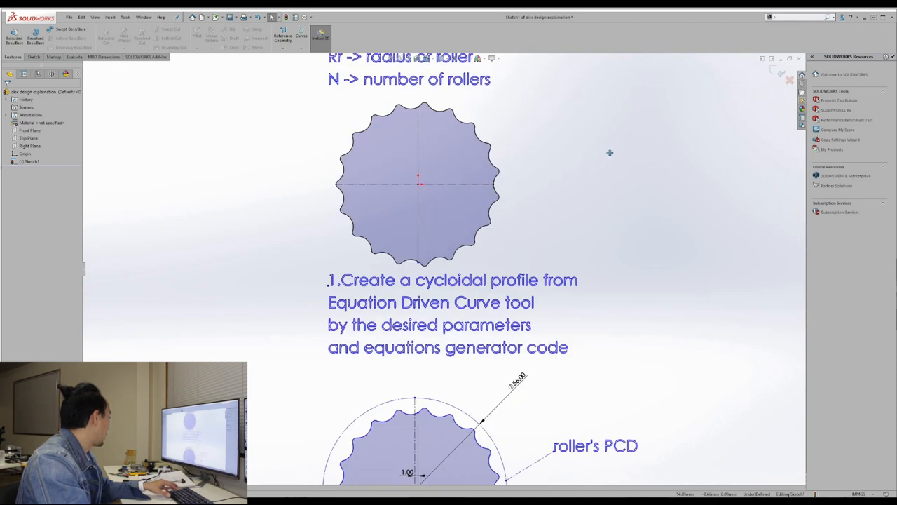
scroll(down, 3)
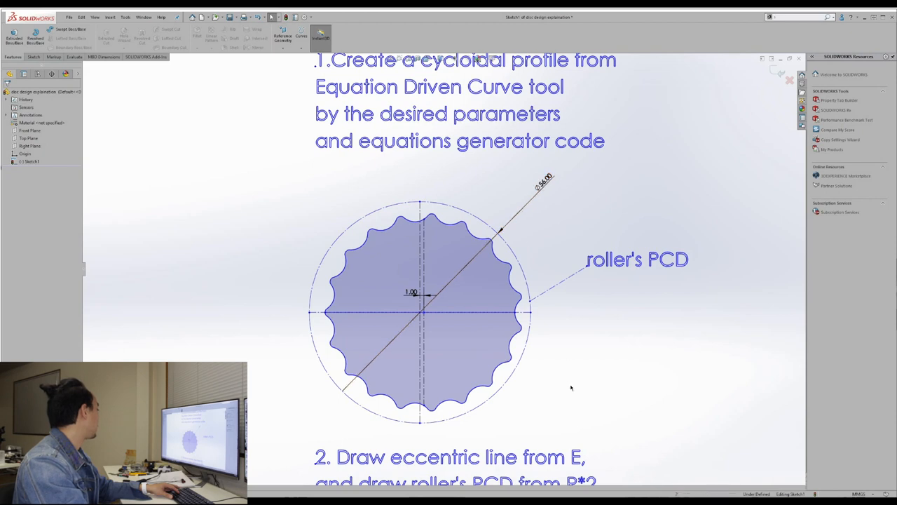
scroll(down, 3)
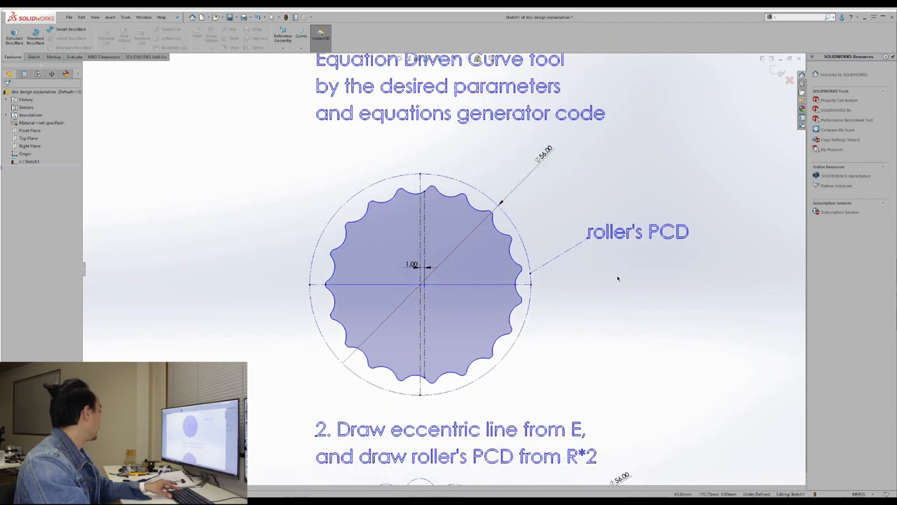
- Scroll down to step 2 showing 20 Ø8 rollers on the Ø56 PCD
scroll(down, 3)
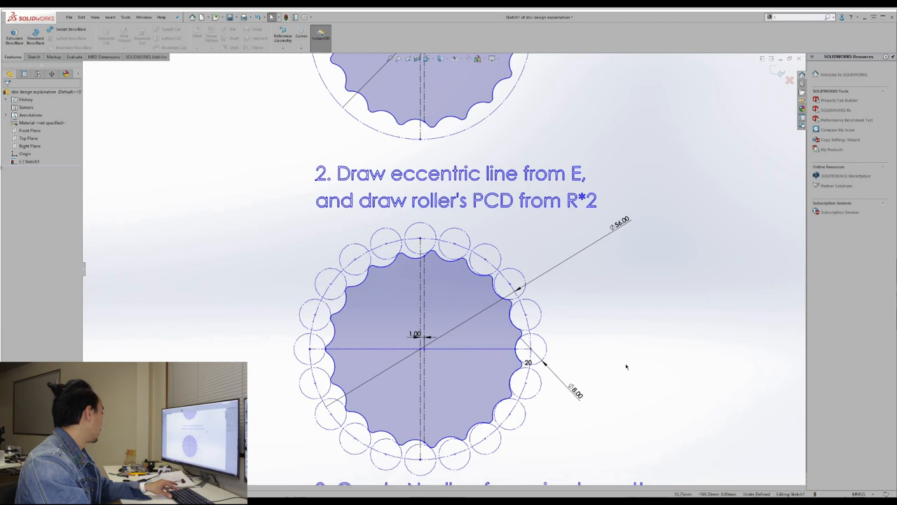
scroll(down, 3)
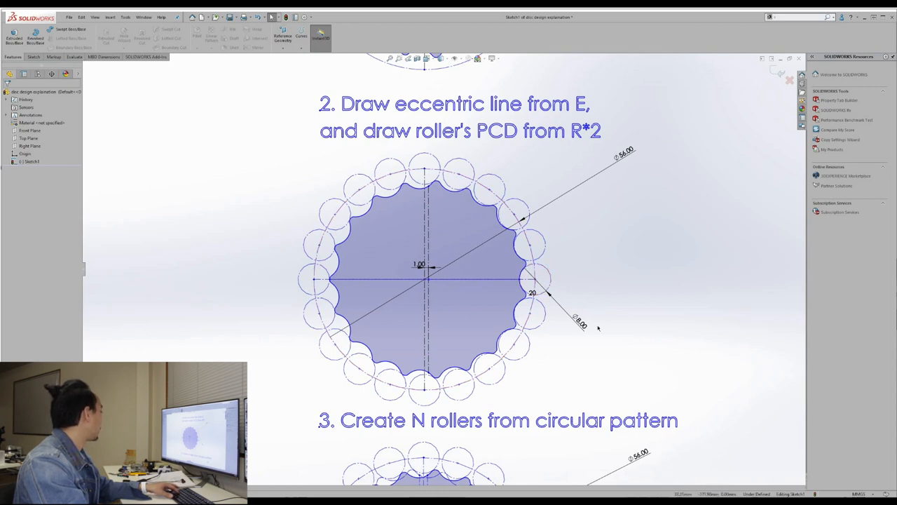
mouse_move(585, 308)
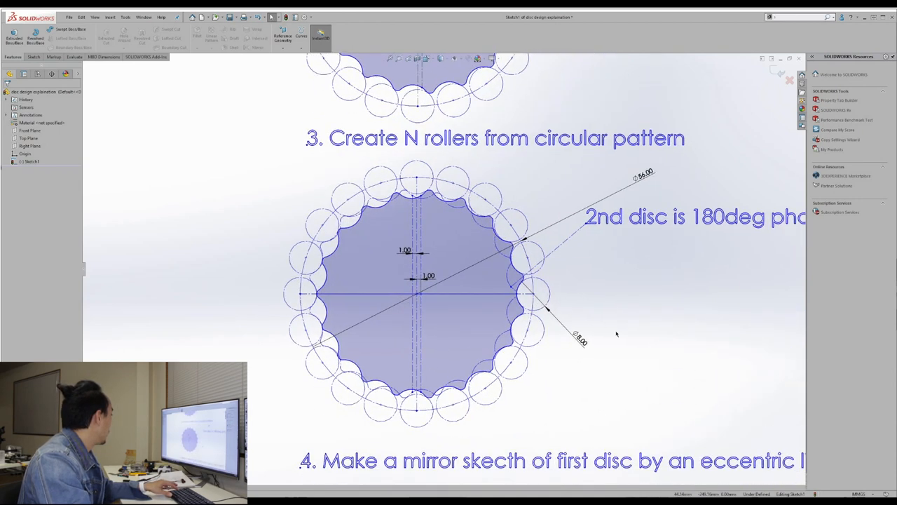
- Scroll past step 3's second disc inside the rollers down to step 4
scroll(down, 3)
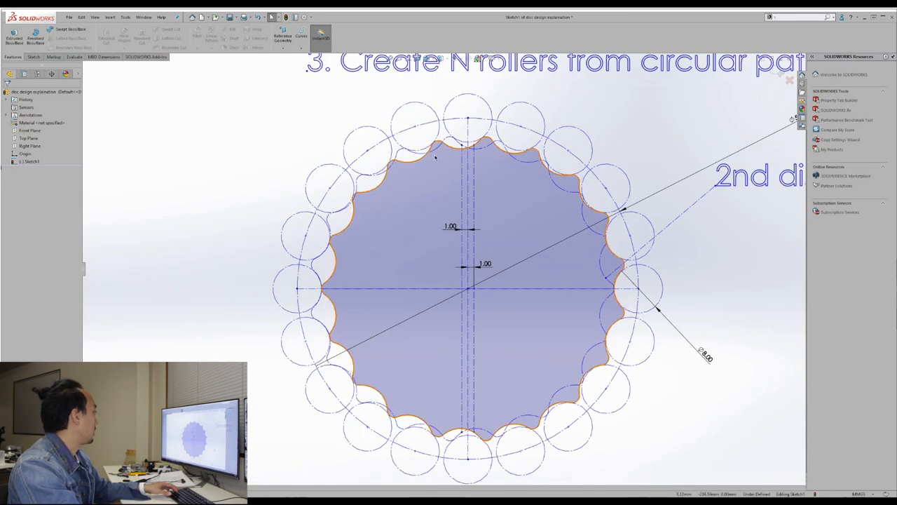
mouse_move(464, 116)
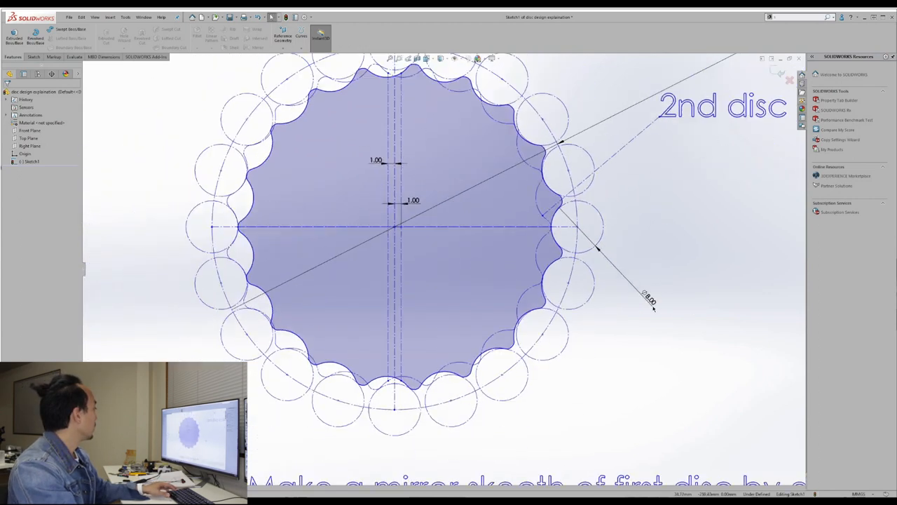
scroll(down, 3)
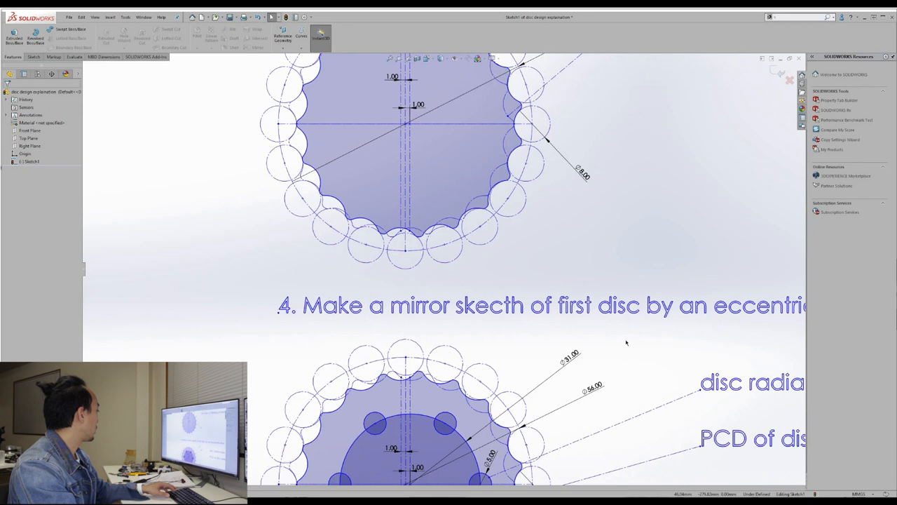
- Scroll to step 5's notes on the 31 mm PCD with 6 radial holes
scroll(down, 3)
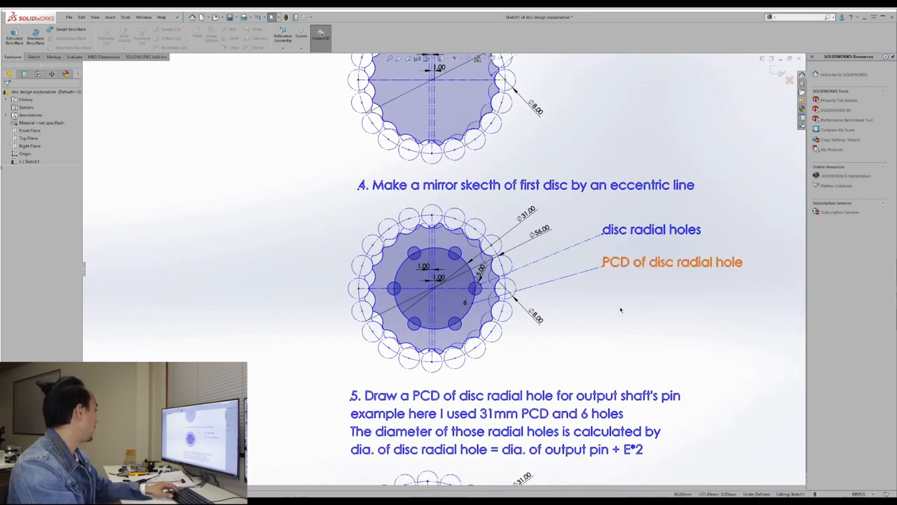
scroll(down, 3)
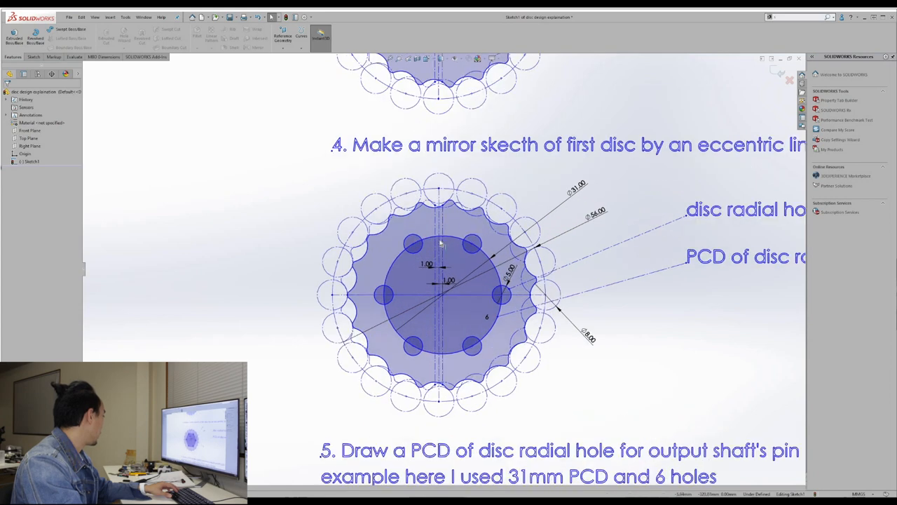
click(576, 190)
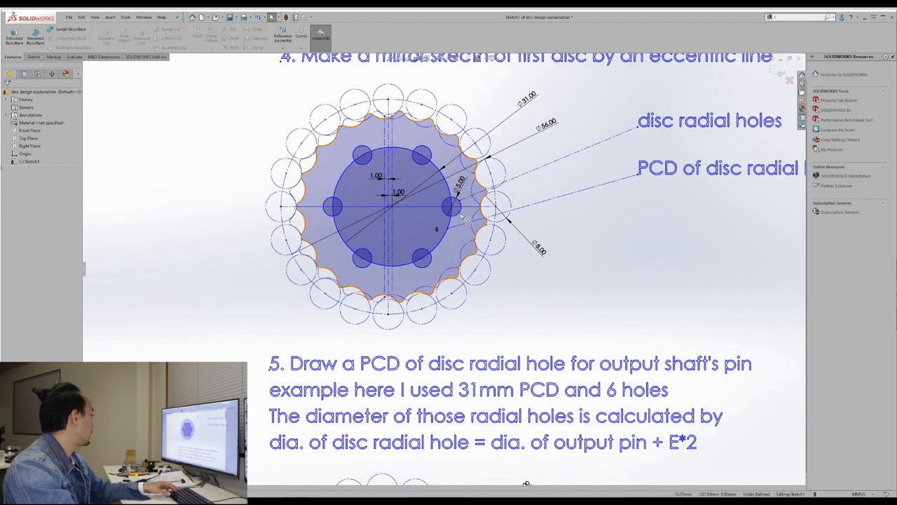
- Select a radial hole circle to view its centre, diameter and relations
click(452, 207)
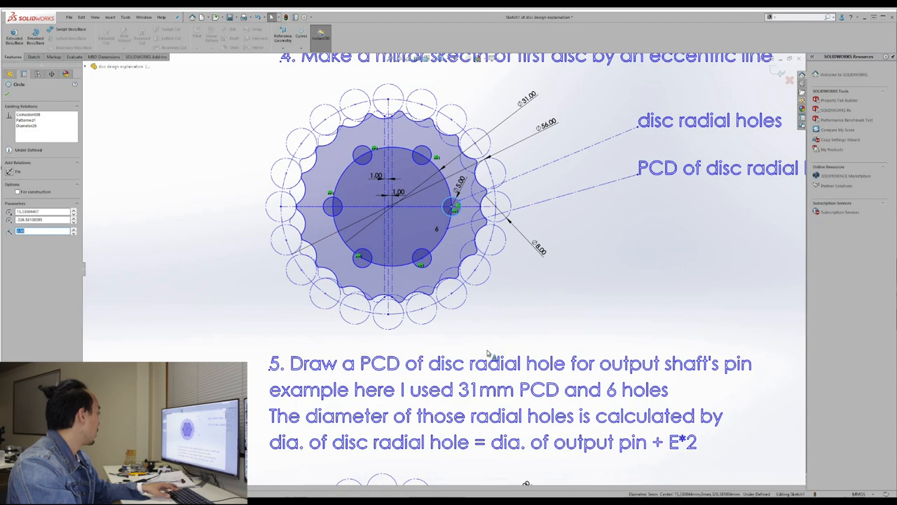
- Scroll down to step 6, showing radial holes mirrored onto the second disc
scroll(down, 3)
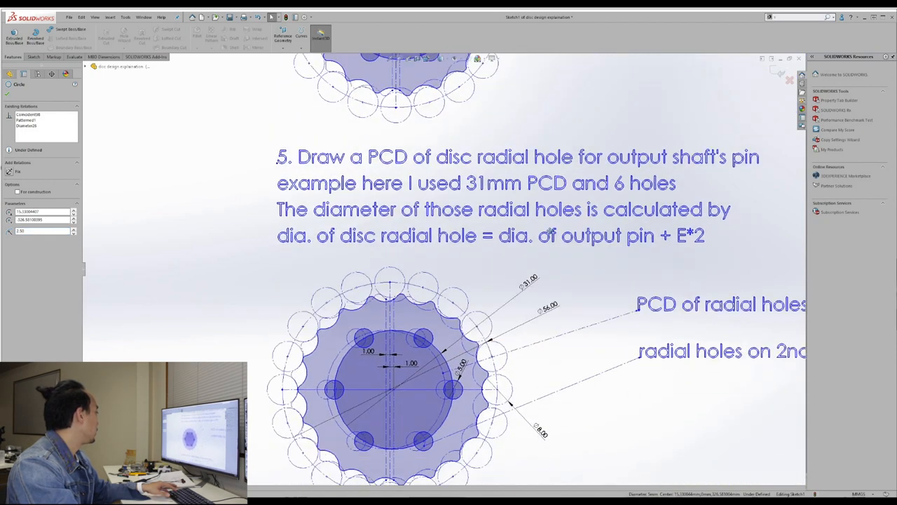
scroll(down, 3)
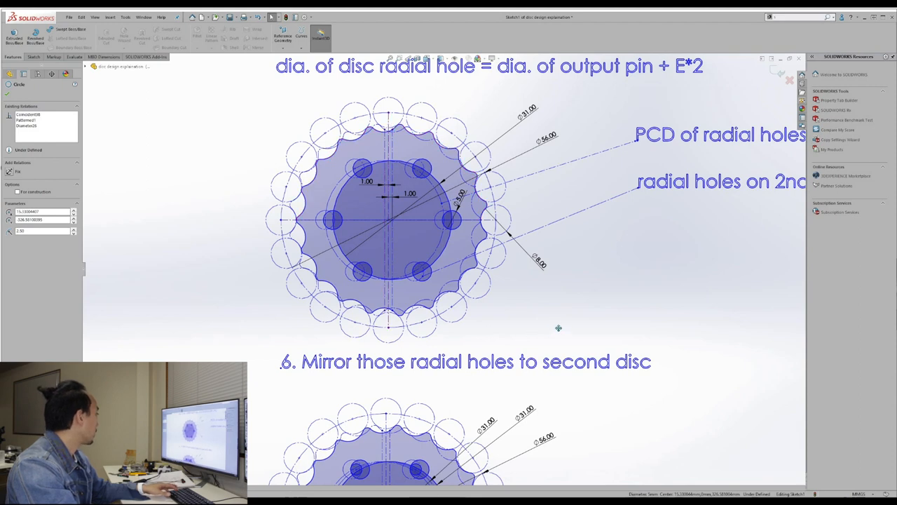
scroll(down, 3)
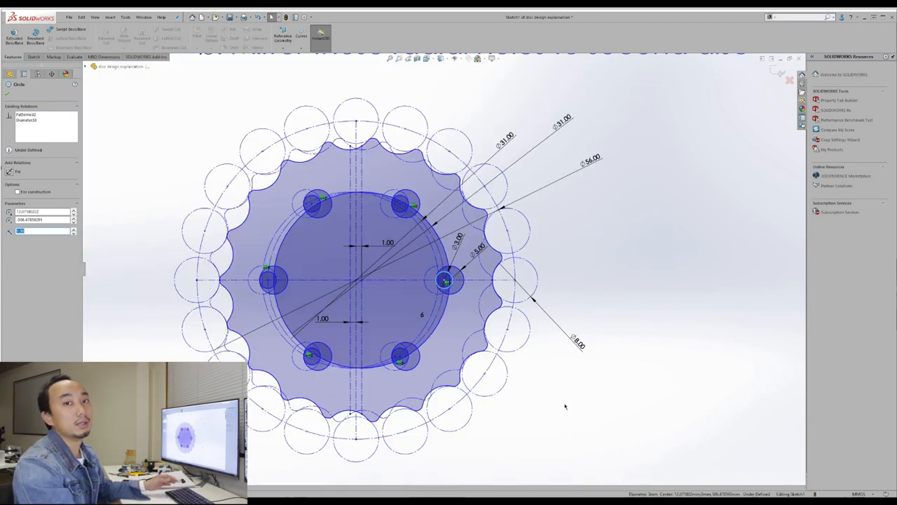
mouse_move(556, 387)
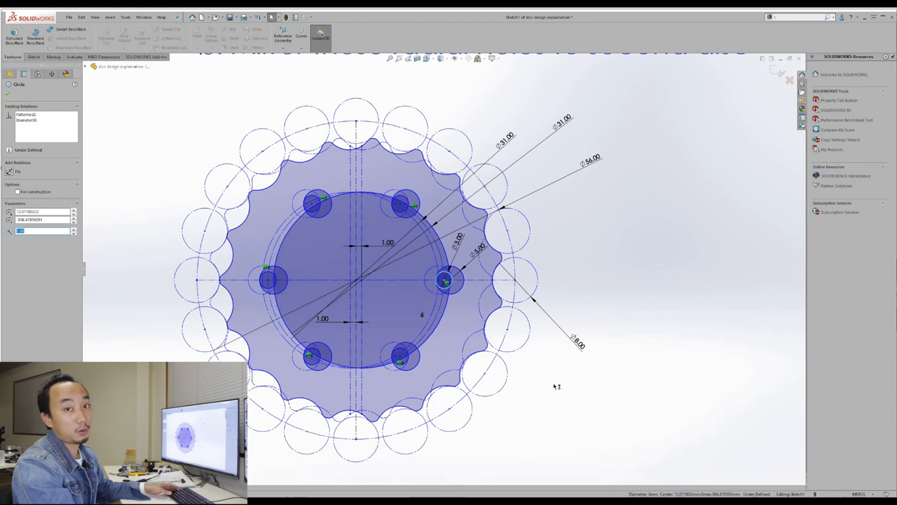